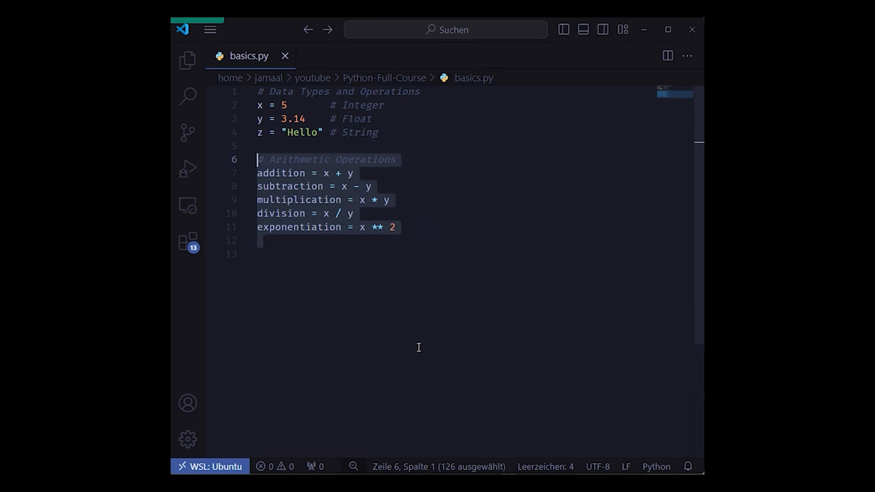
# Paste the arithmetic, strings, lists, and tuples/dictionaries examples into basics.py in order
pyautogui.click(361, 186)
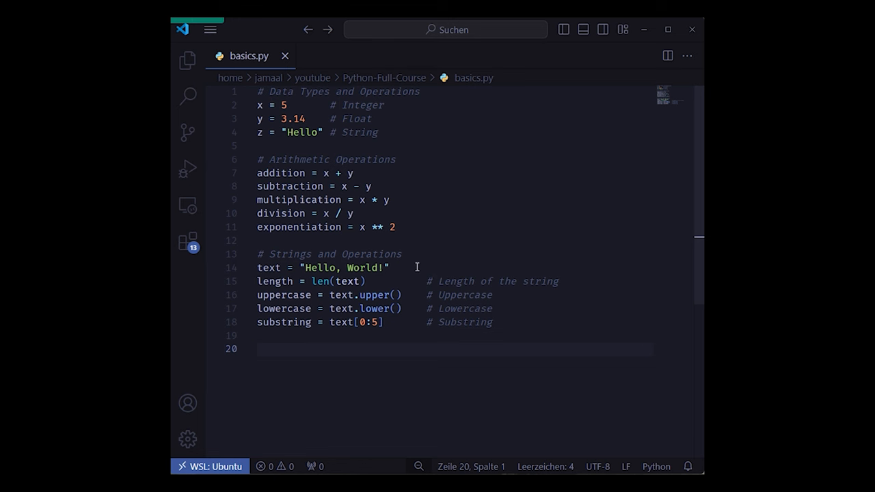
pyautogui.click(376, 281)
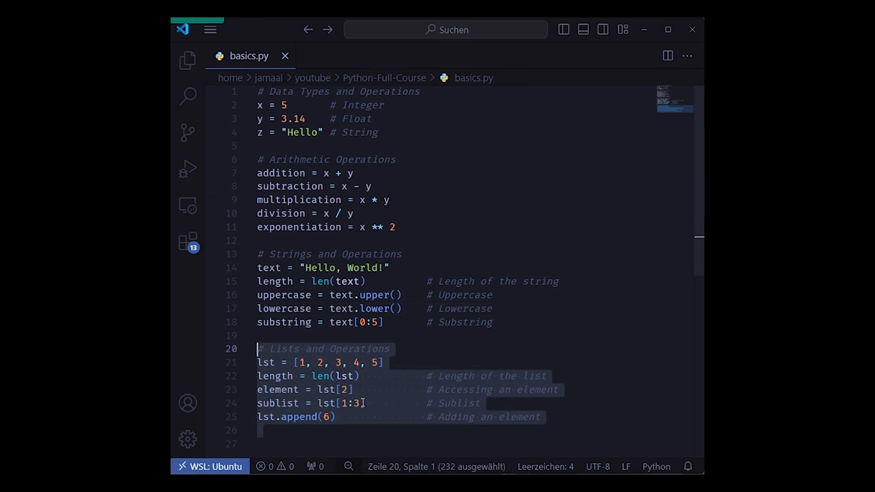
pyautogui.click(383, 362)
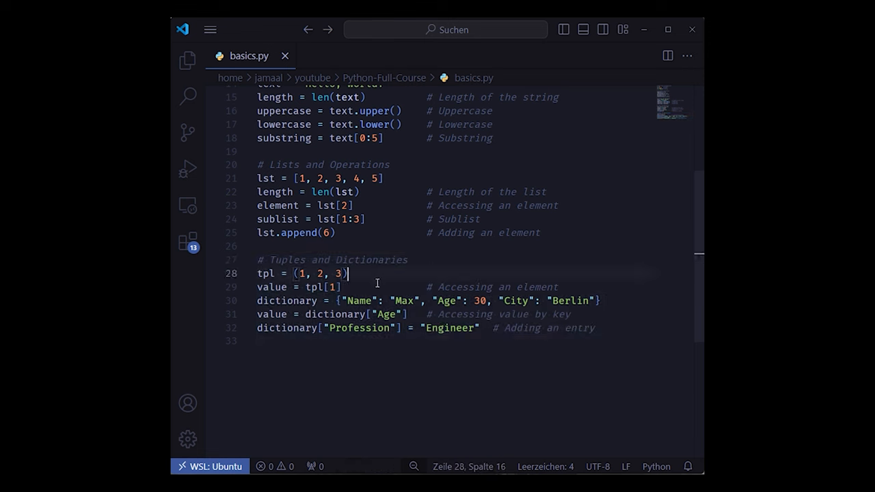
pyautogui.click(610, 301)
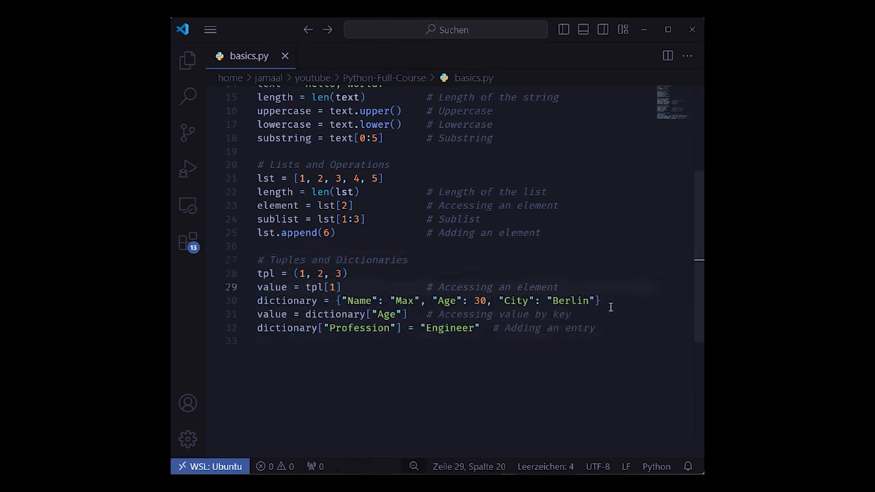
pyautogui.click(600, 300)
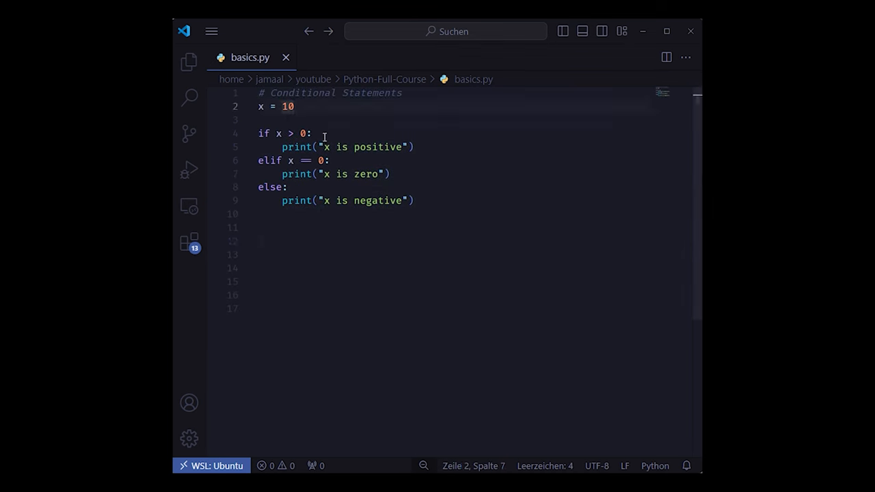
# Add the '# Nested Conditional Statements' example and the for loop example
pyautogui.click(273, 295)
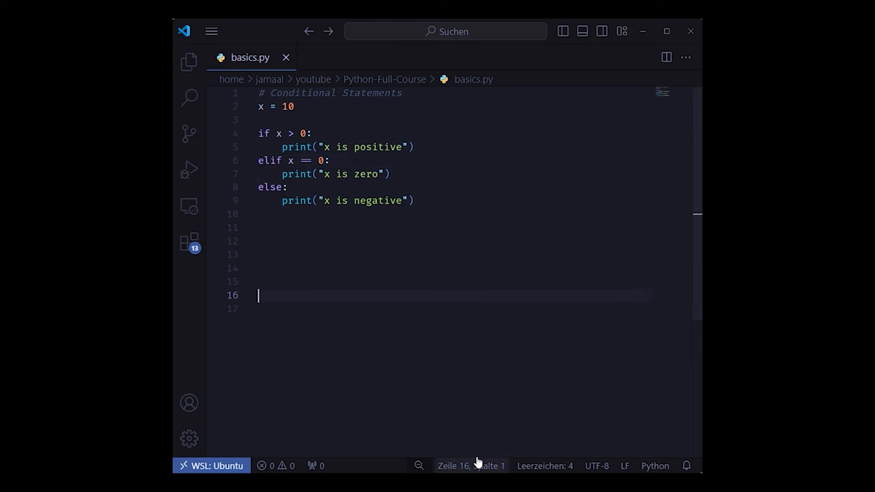
pyautogui.write('# Nested Conditional Statements')
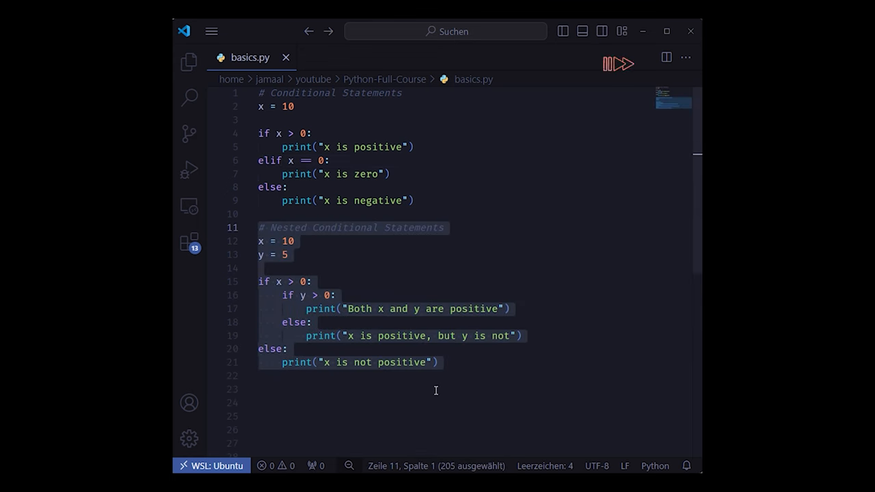
pyautogui.click(287, 254)
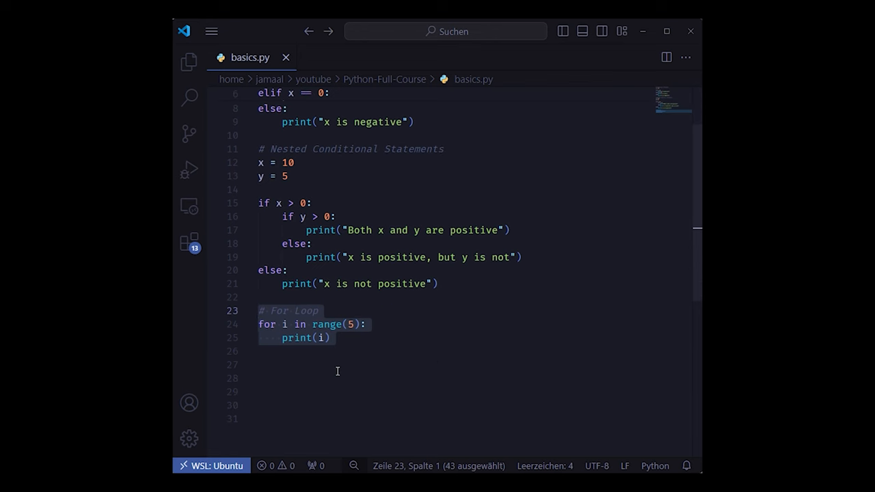
pyautogui.scroll(-3)
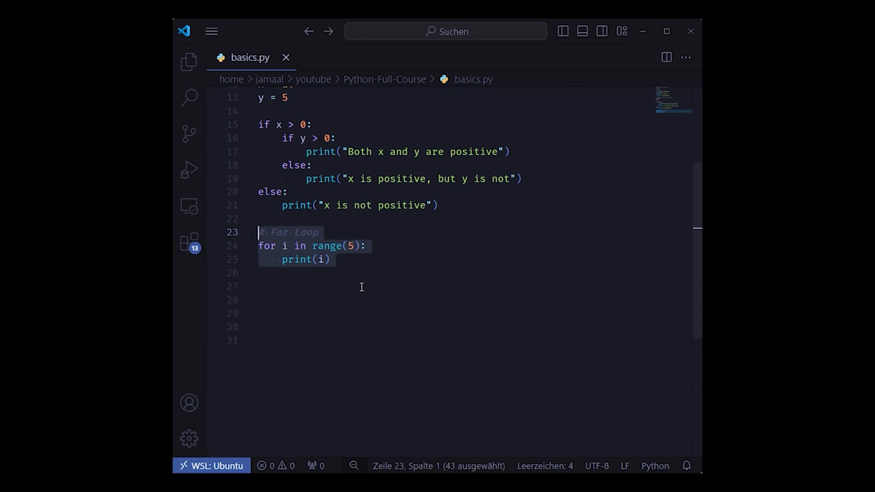
pyautogui.click(260, 272)
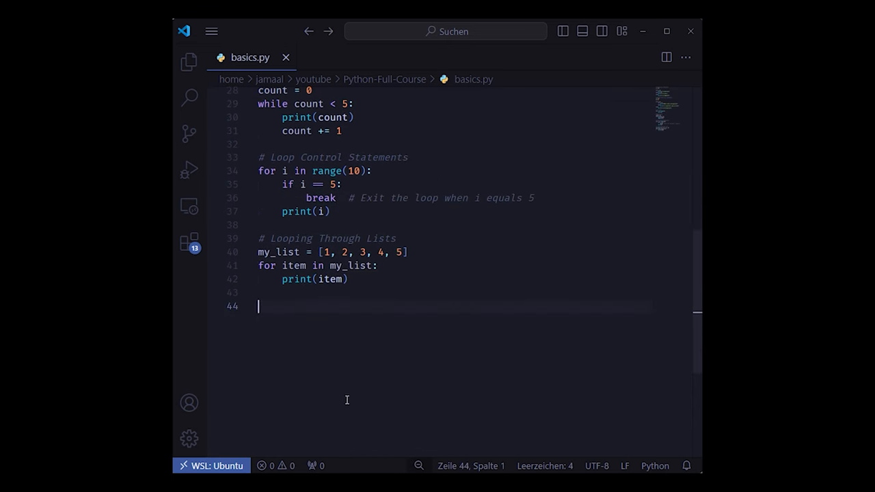
# Add the while, loop control and list/dictionary looping examples
pyautogui.click(407, 252)
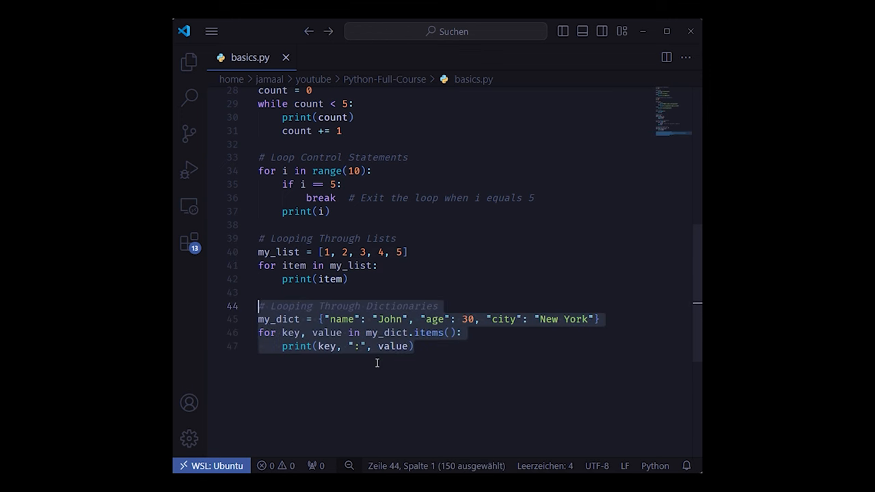
pyautogui.click(414, 346)
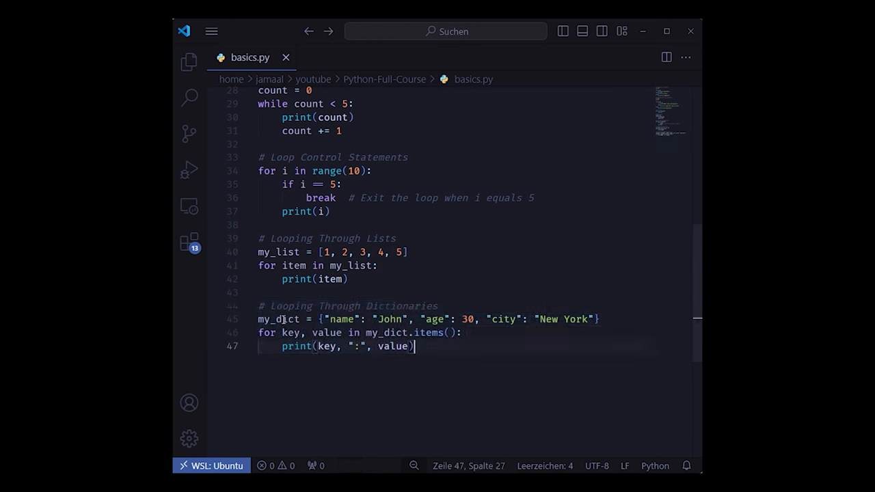
pyautogui.click(462, 333)
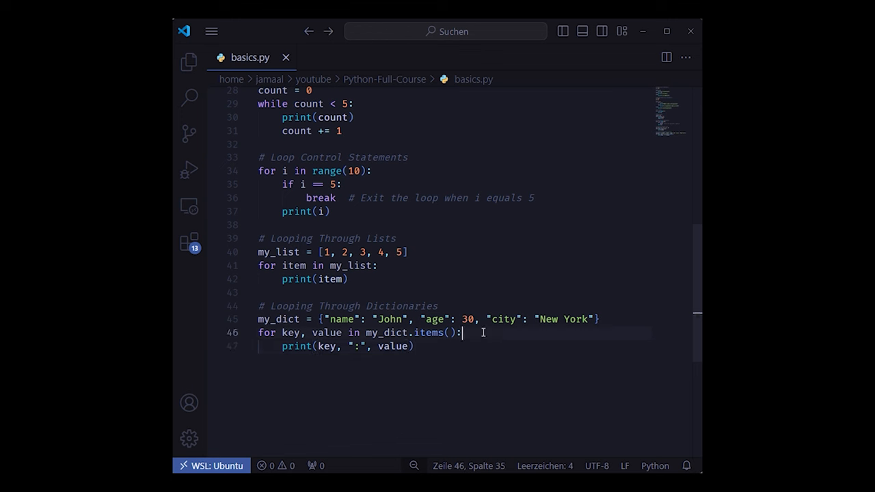
pyautogui.click(386, 332)
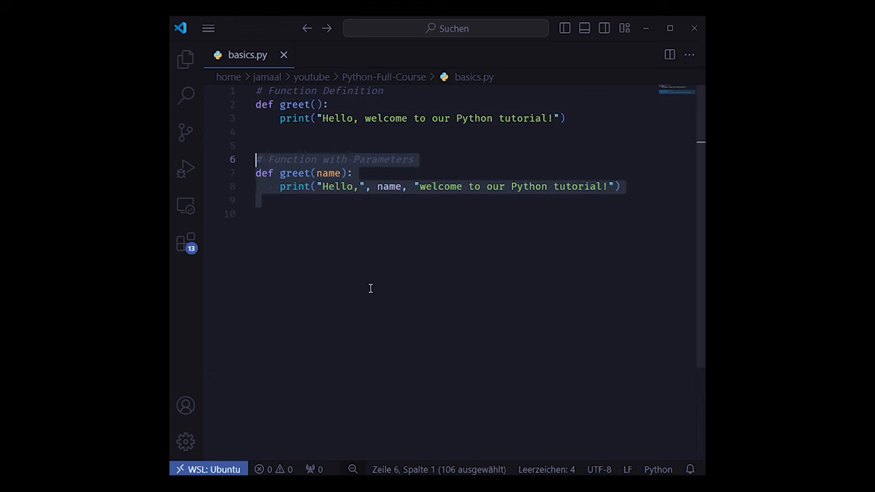
# Add function parameter, return, default-value and *args examples, plus math module and renamed imports
pyautogui.click(273, 214)
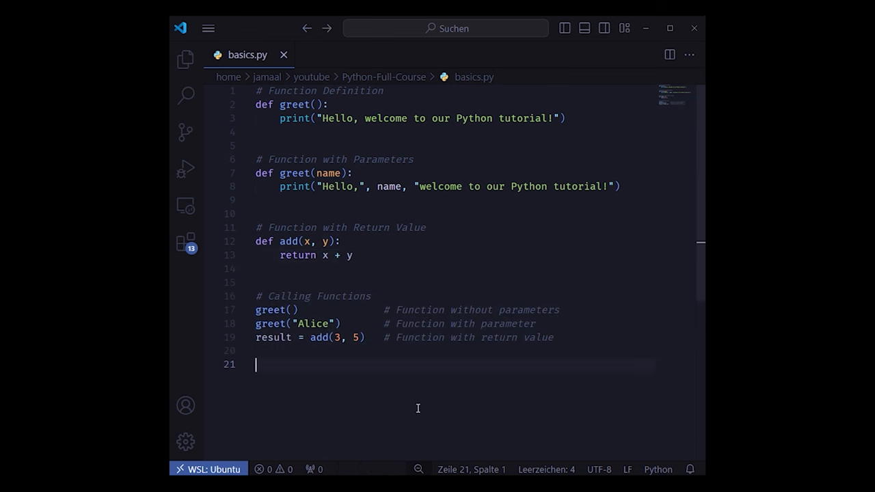
pyautogui.click(298, 310)
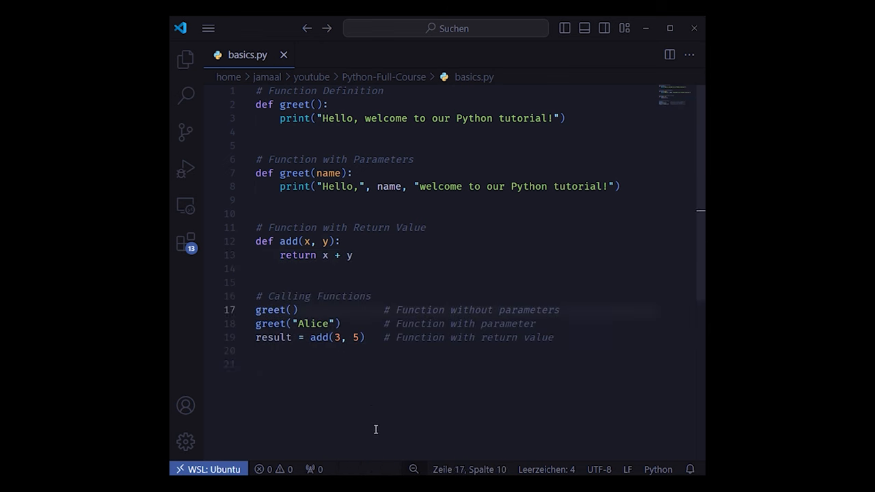
pyautogui.click(339, 323)
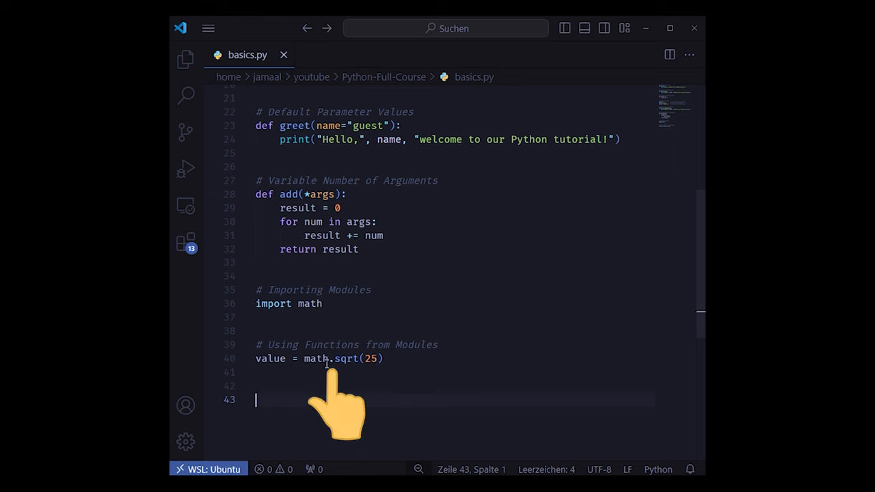
pyautogui.click(387, 387)
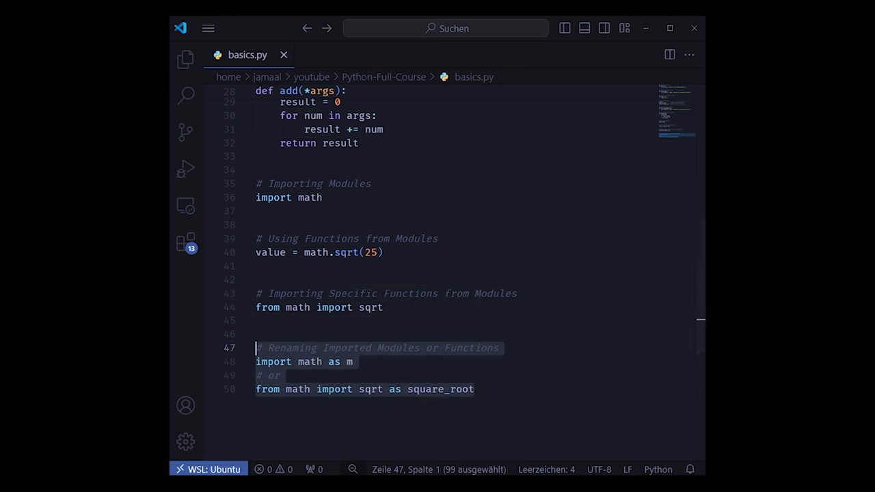
pyautogui.click(474, 389)
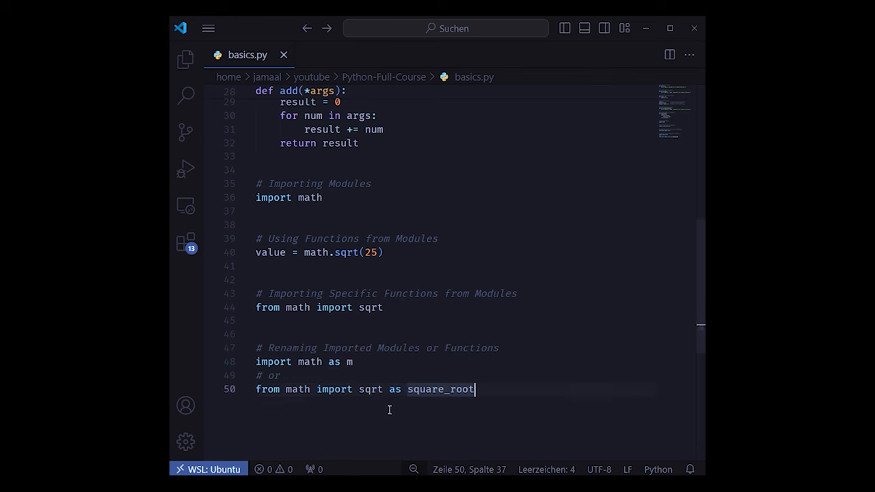
pyautogui.scroll(-3)
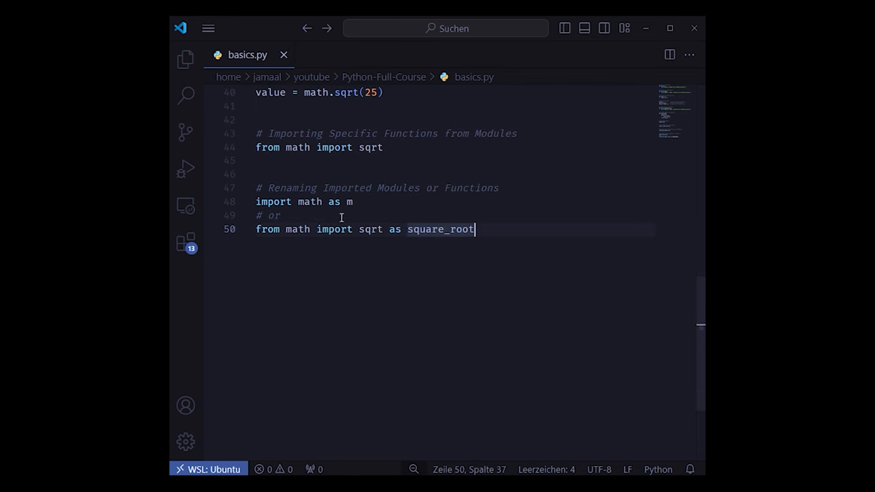
pyautogui.moveTo(430, 245)
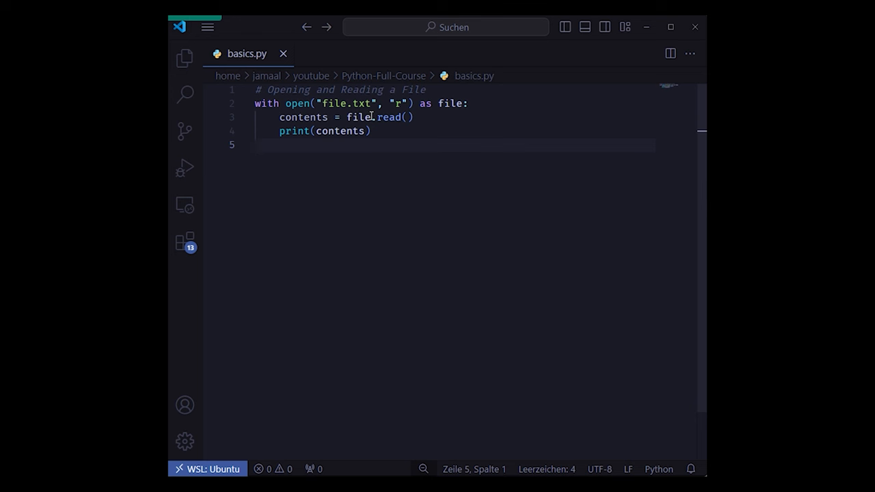
pyautogui.moveTo(395, 142)
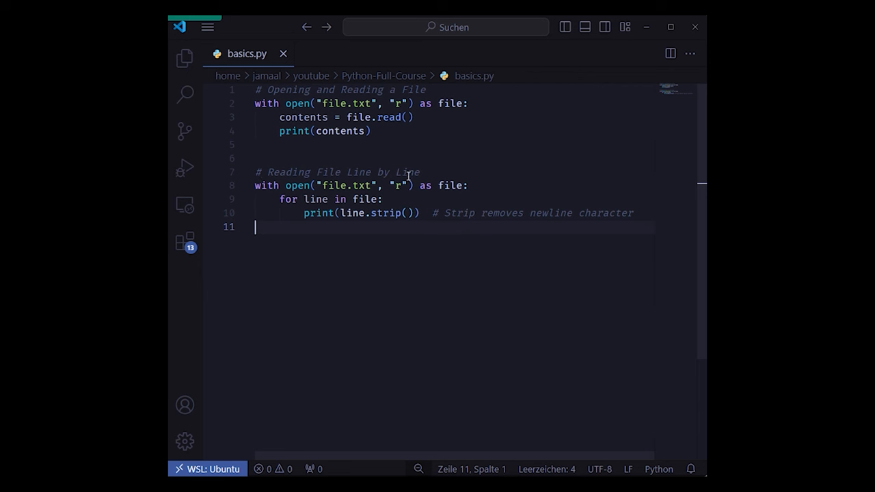
pyautogui.moveTo(450, 242)
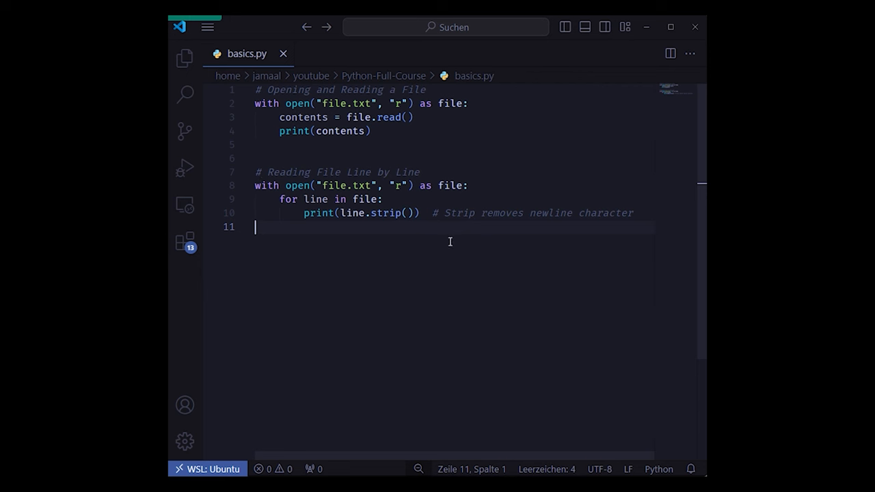
pyautogui.moveTo(424, 273)
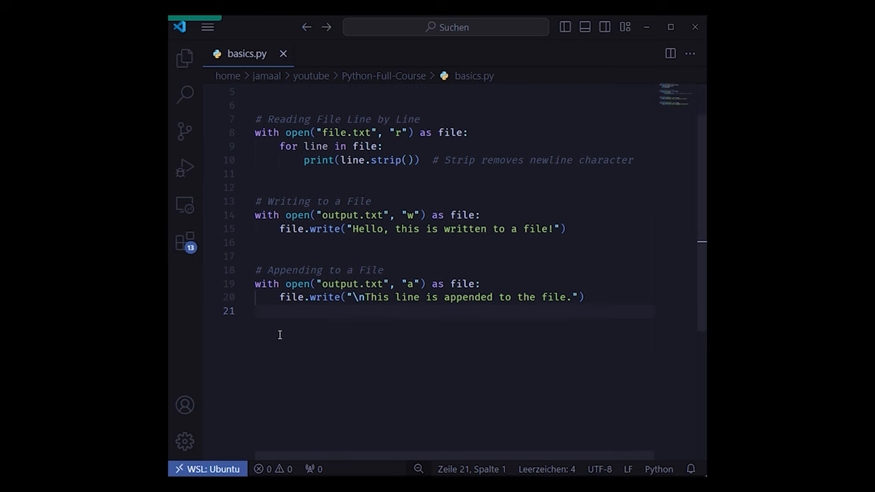
# Add the whole-file, line-by-line, write and append examples for output.txt
pyautogui.doubleClick(411, 256)
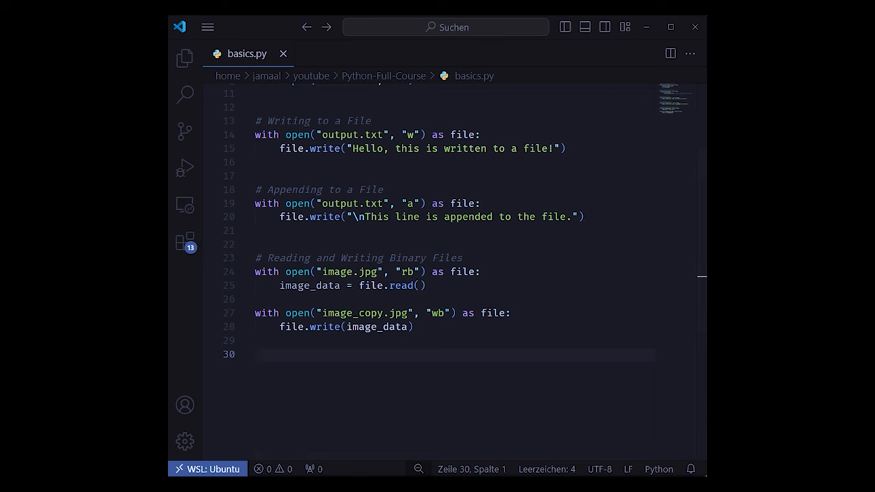
# Add the try/except block catching ZeroDivisionError when dividing 10 by 0
pyautogui.scroll(-3)
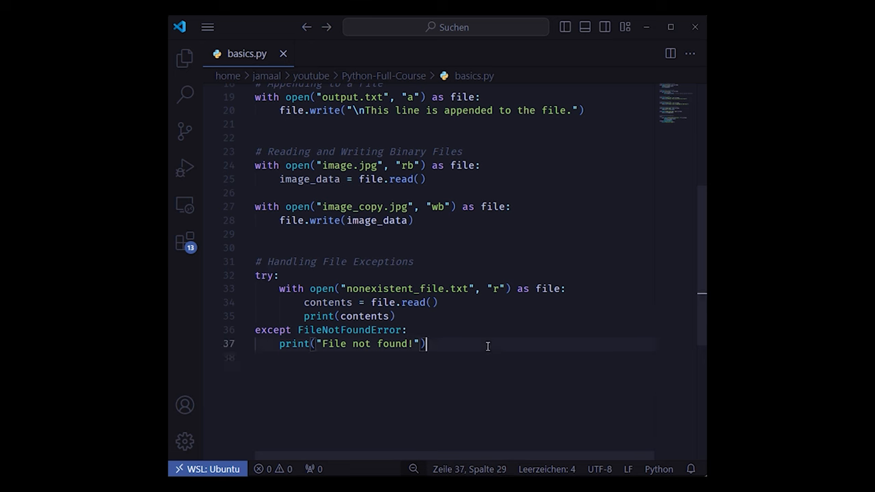
pyautogui.scroll(-3)
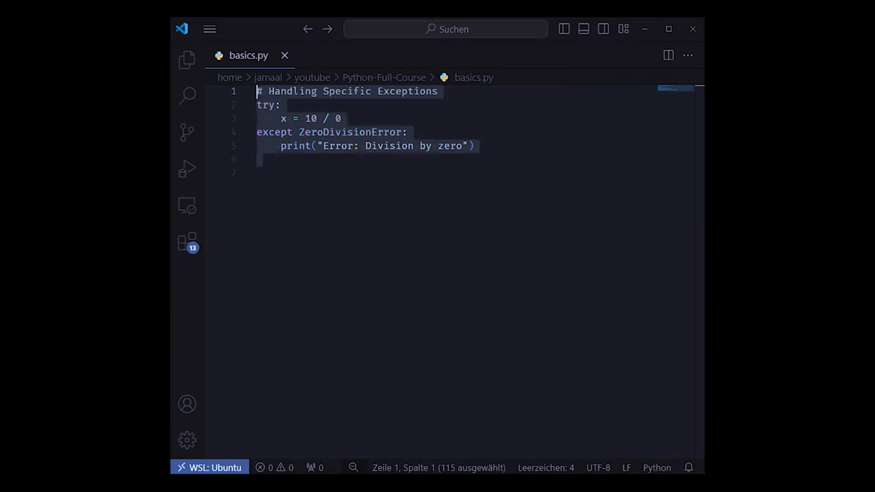
# Add multiple (ValueError), generic, divide() function and finally-block exception examples
pyautogui.click(256, 173)
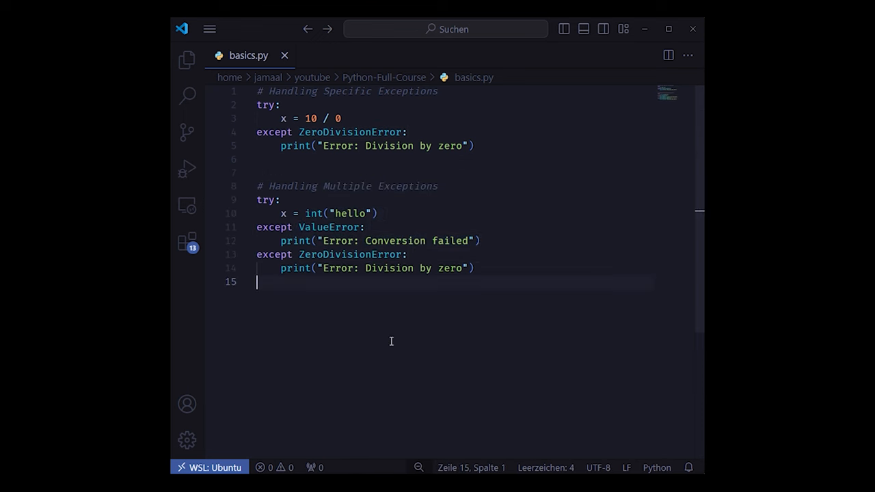
pyautogui.click(366, 227)
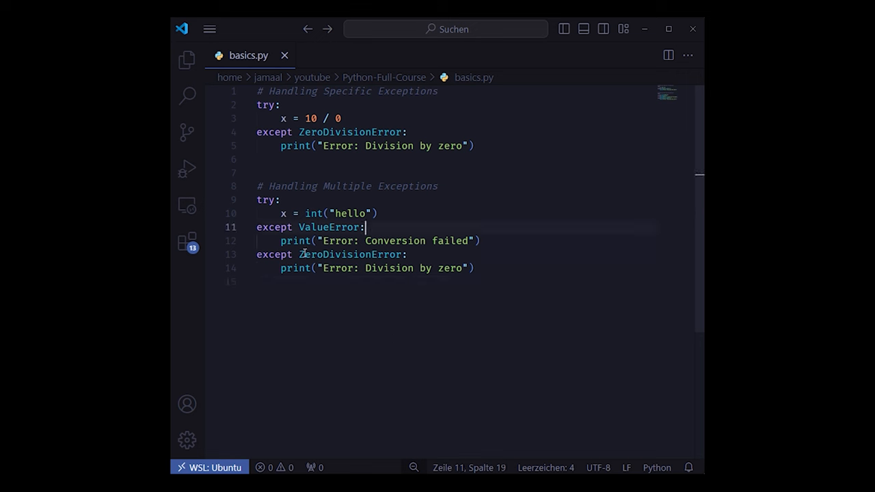
pyautogui.click(392, 386)
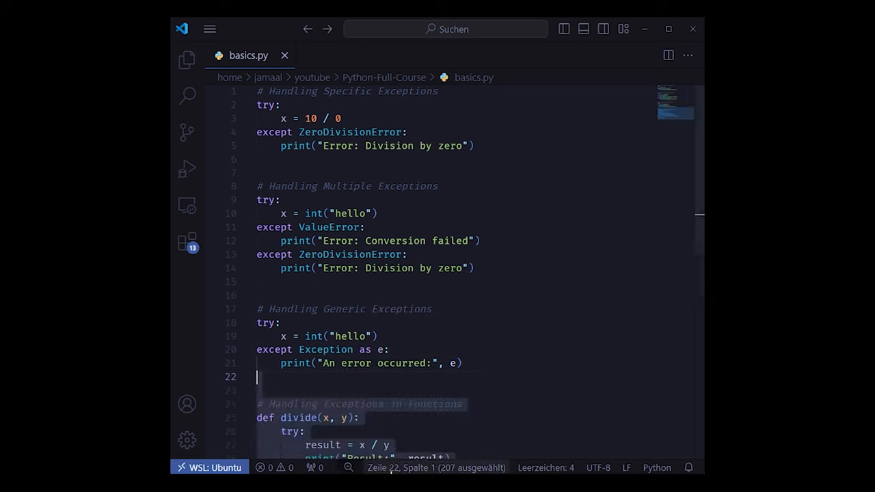
pyautogui.scroll(-3)
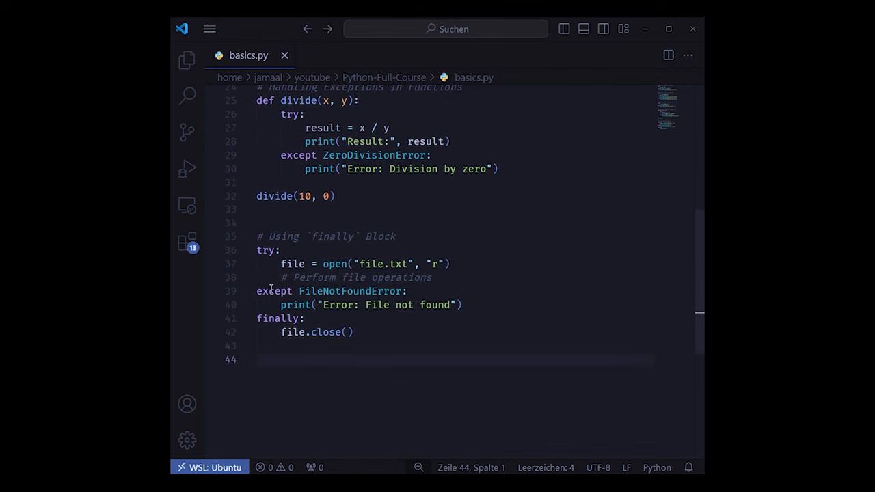
# Add the Raising Exceptions example and the MyCustomError custom exception class below it
pyautogui.doubleClick(278, 319)
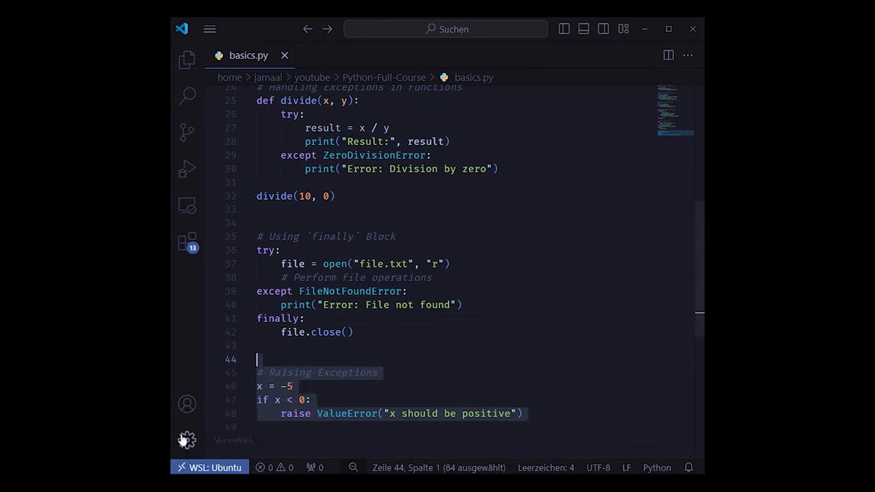
pyautogui.click(311, 400)
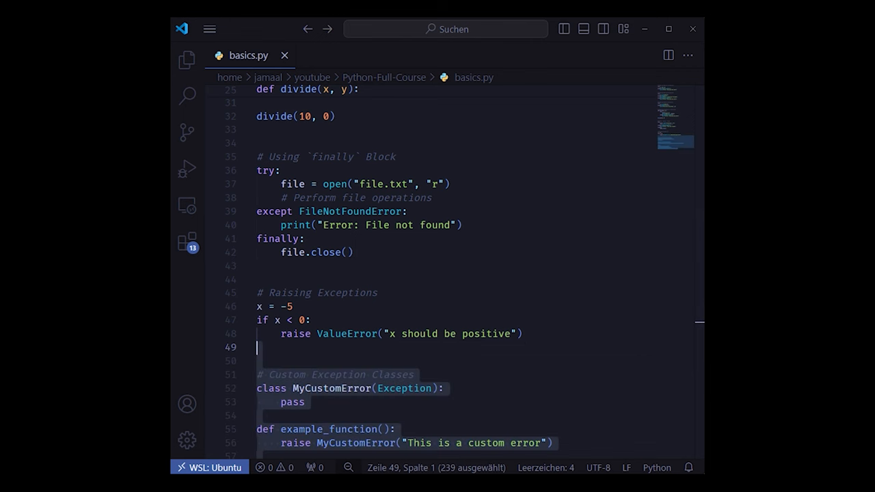
pyautogui.scroll(-3)
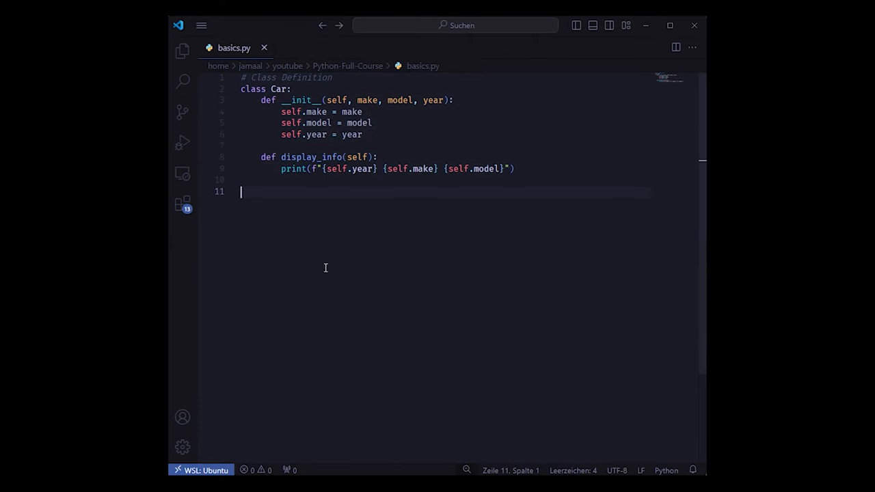
pyautogui.moveTo(275, 102)
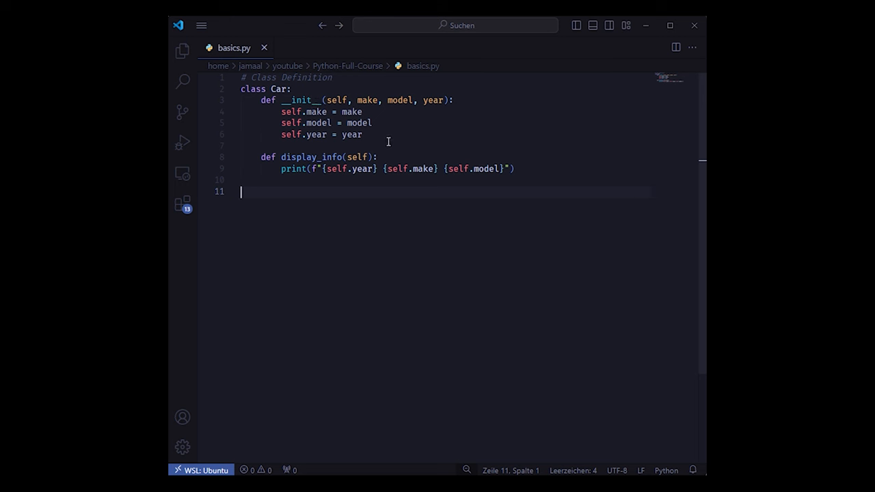
pyautogui.moveTo(522, 170)
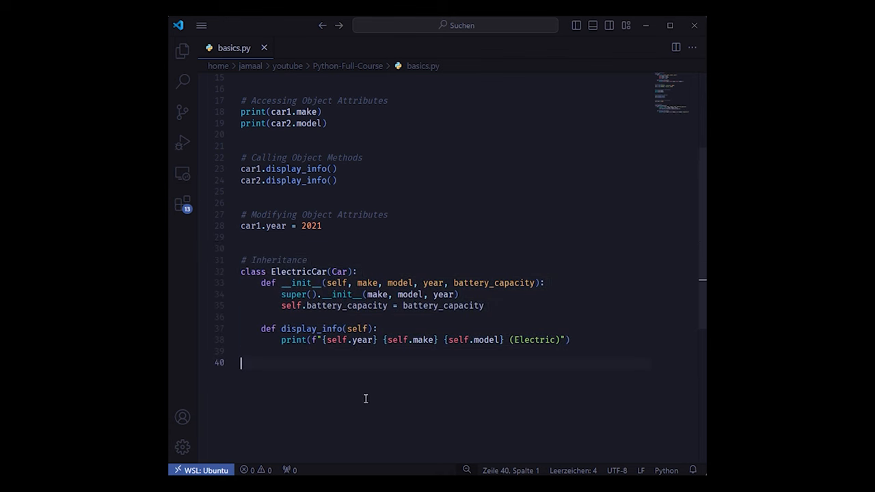
pyautogui.moveTo(342, 350)
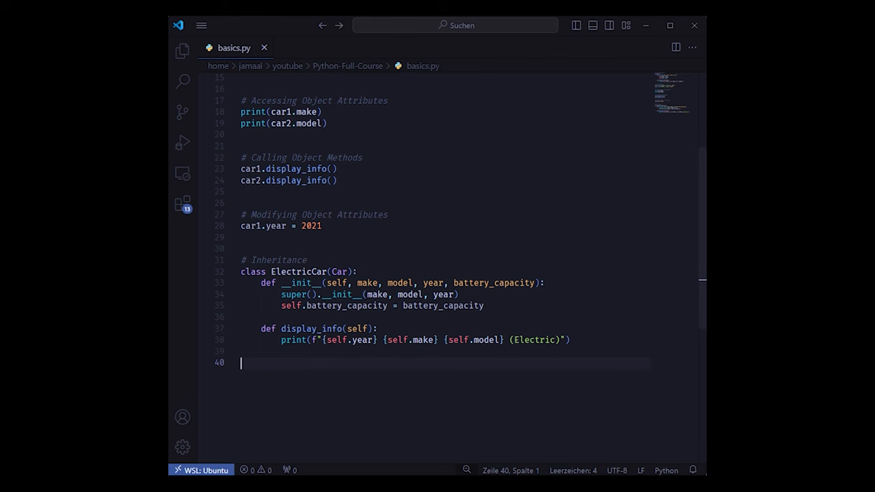
pyautogui.moveTo(466, 401)
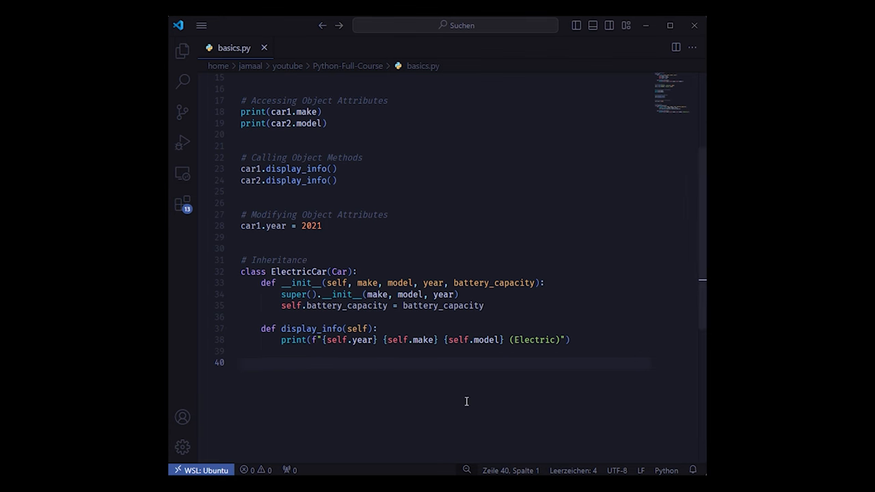
# Paste the Method Overriding, HybridCar and BankAccount examples, then select all the file's content
pyautogui.press('ctrl+v')
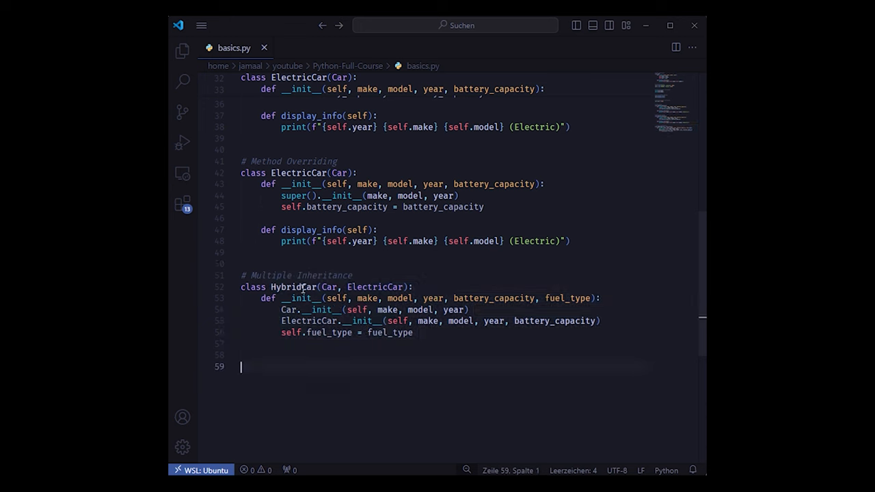
pyautogui.moveTo(280, 310)
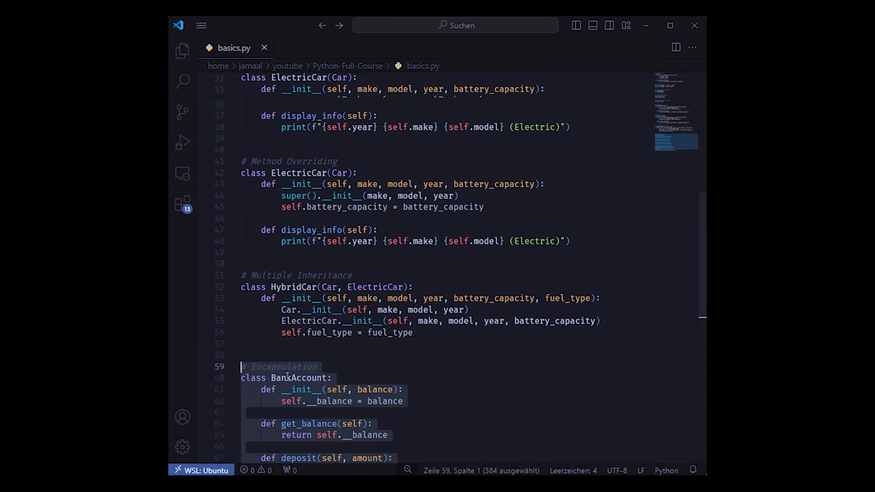
pyautogui.scroll(-3)
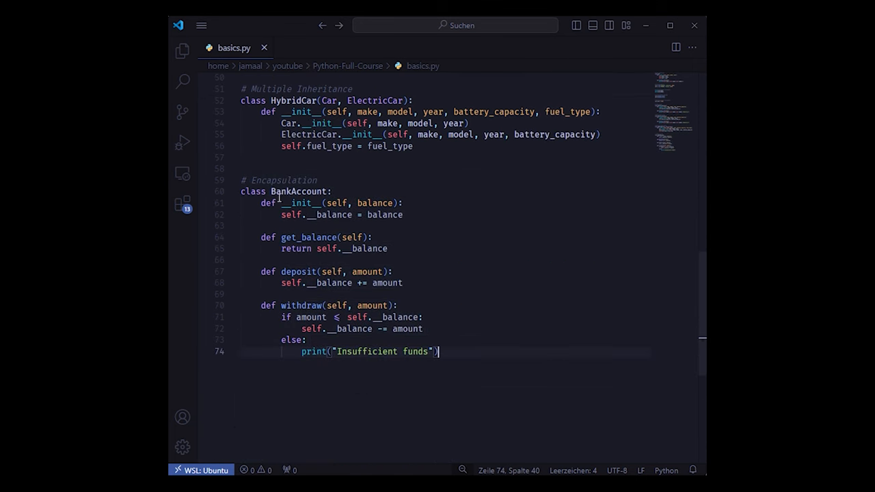
pyautogui.moveTo(310, 210)
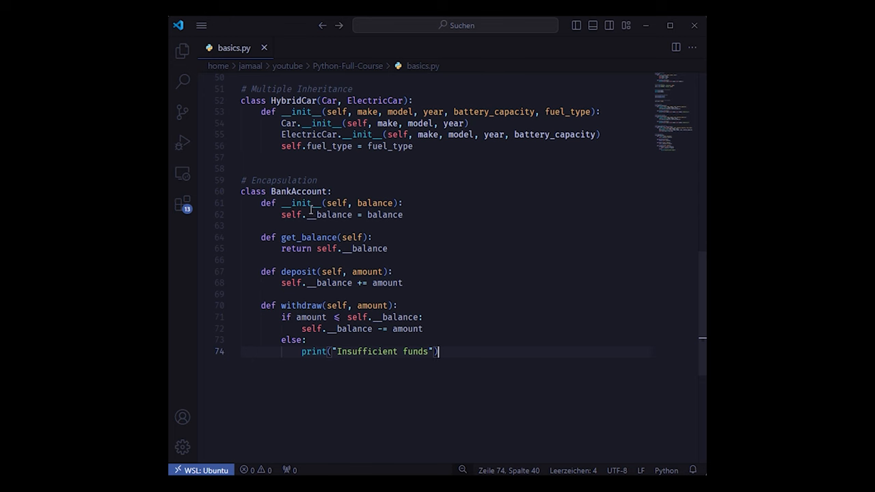
pyautogui.moveTo(332, 244)
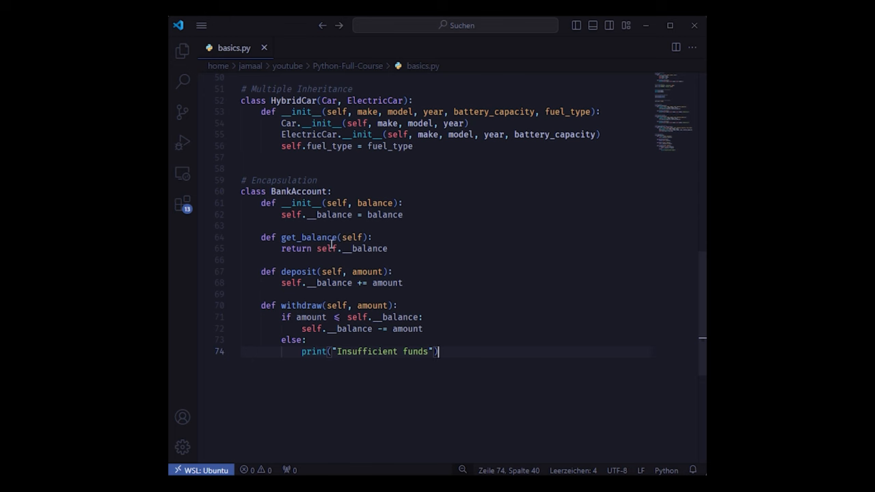
pyautogui.moveTo(316, 300)
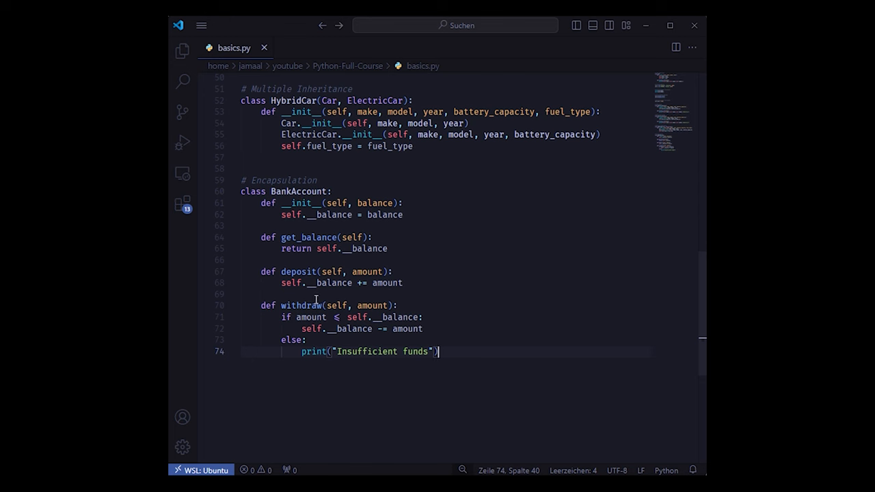
pyautogui.moveTo(328, 331)
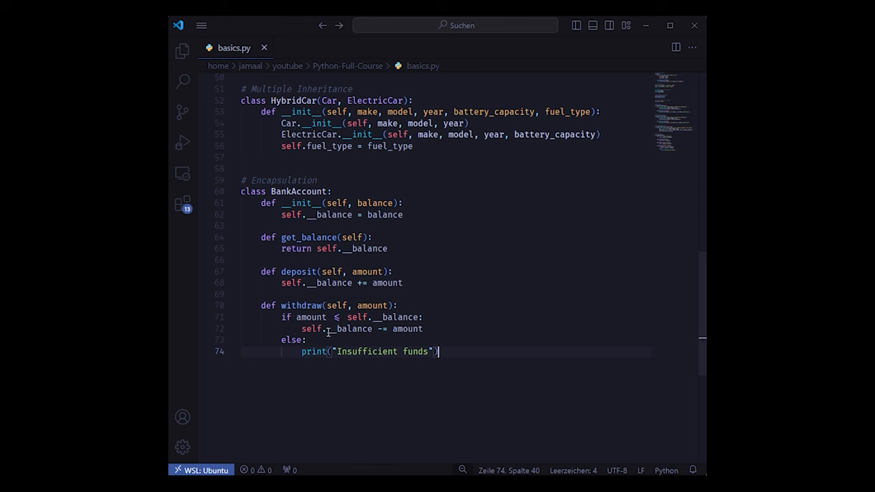
pyautogui.moveTo(488, 368)
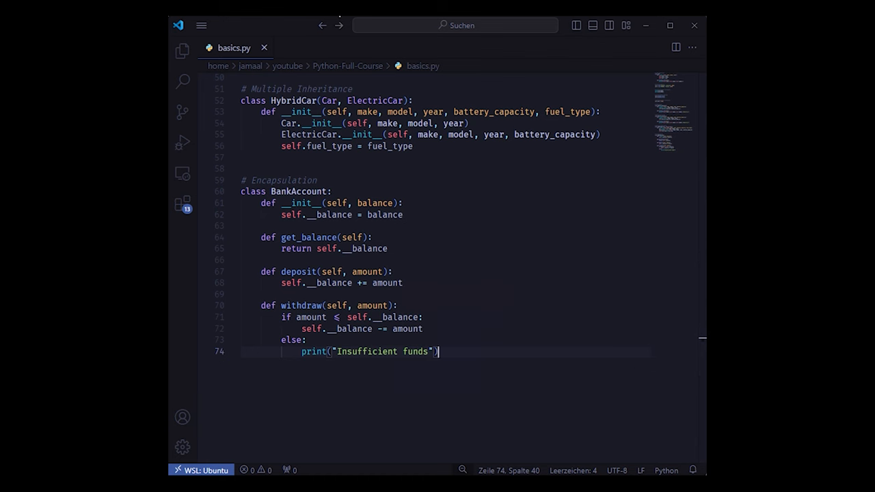
pyautogui.press('ctrl+a')
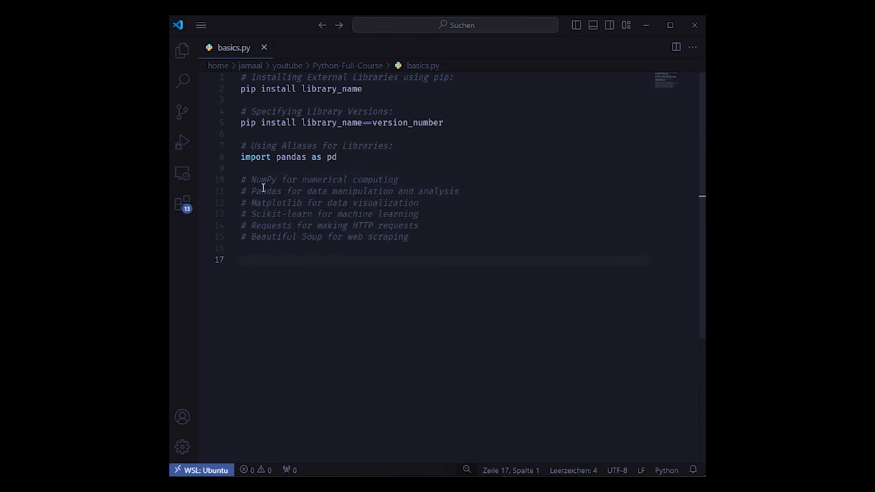
pyautogui.moveTo(319, 198)
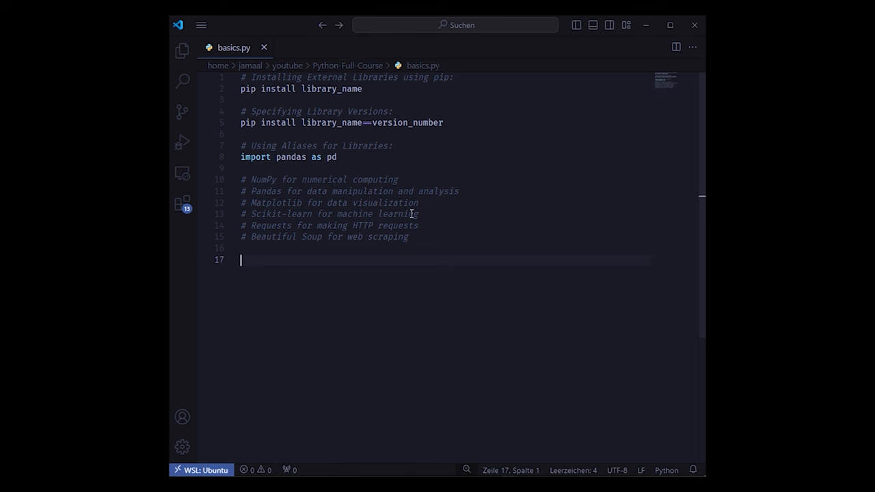
pyautogui.moveTo(320, 233)
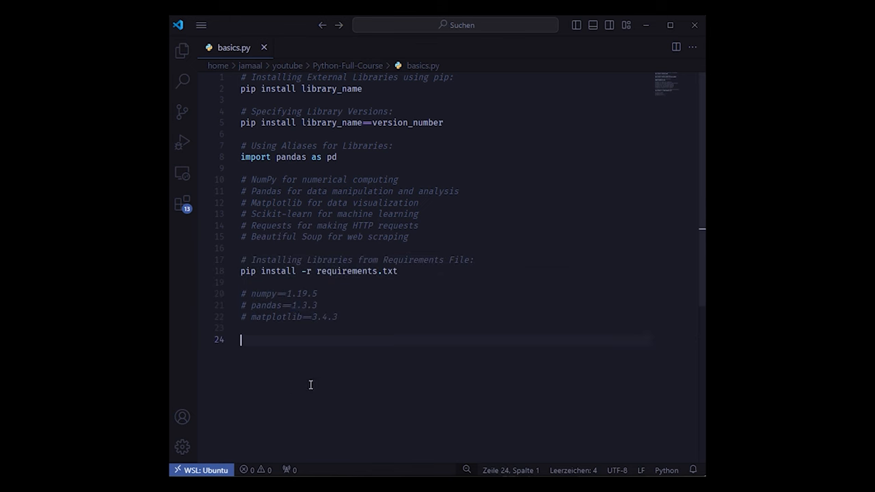
# Add the requirements-file install, virtual environment and pip freeze sections at the file's end
pyautogui.click(335, 316)
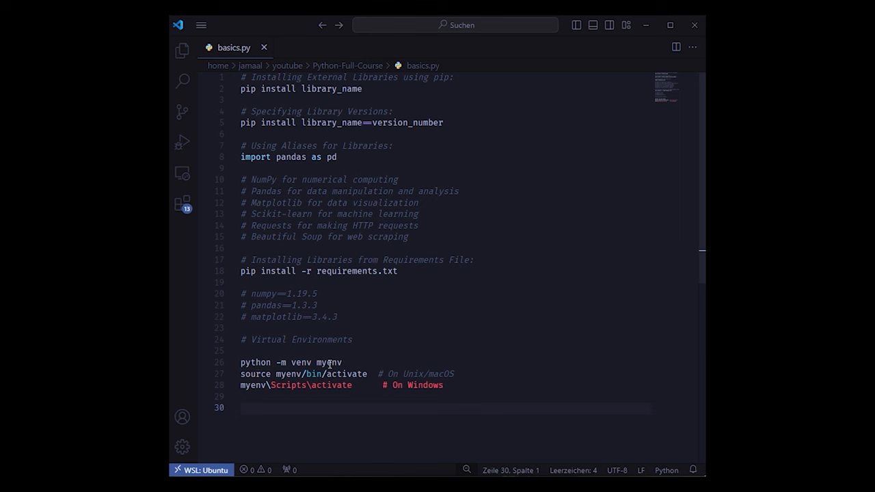
pyautogui.click(453, 374)
pyautogui.write('# Freezing Dependencies:')
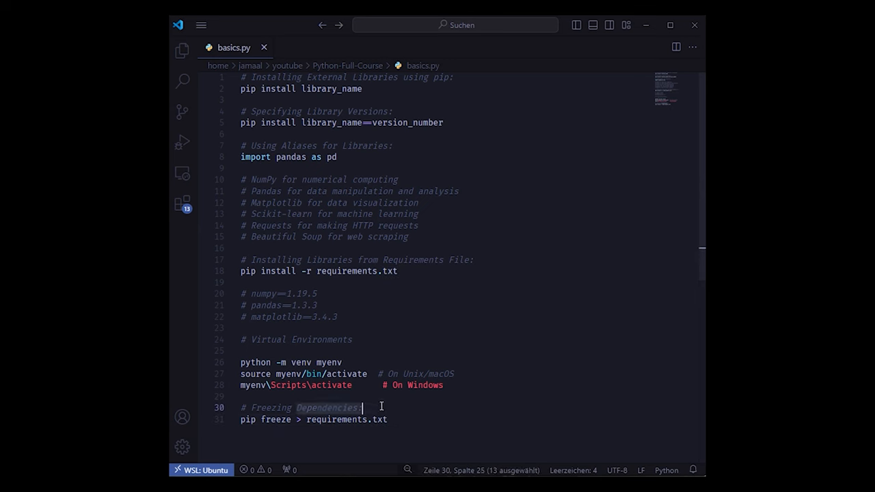
pyautogui.click(388, 419)
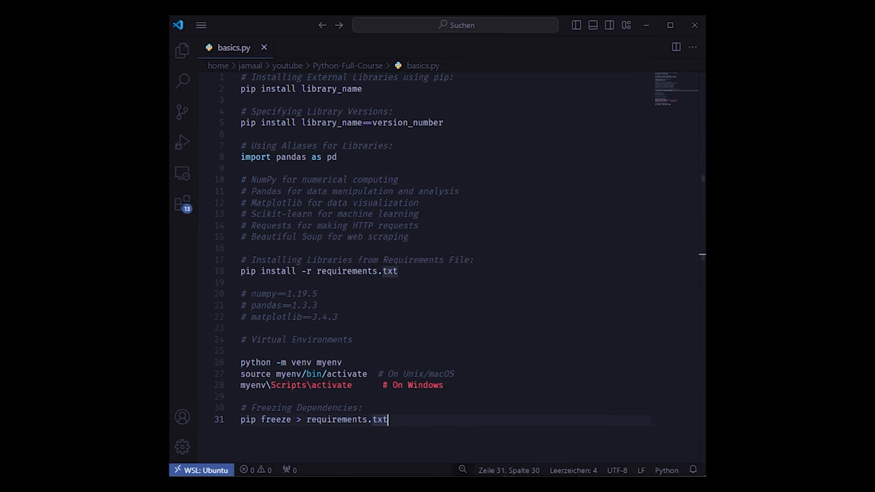